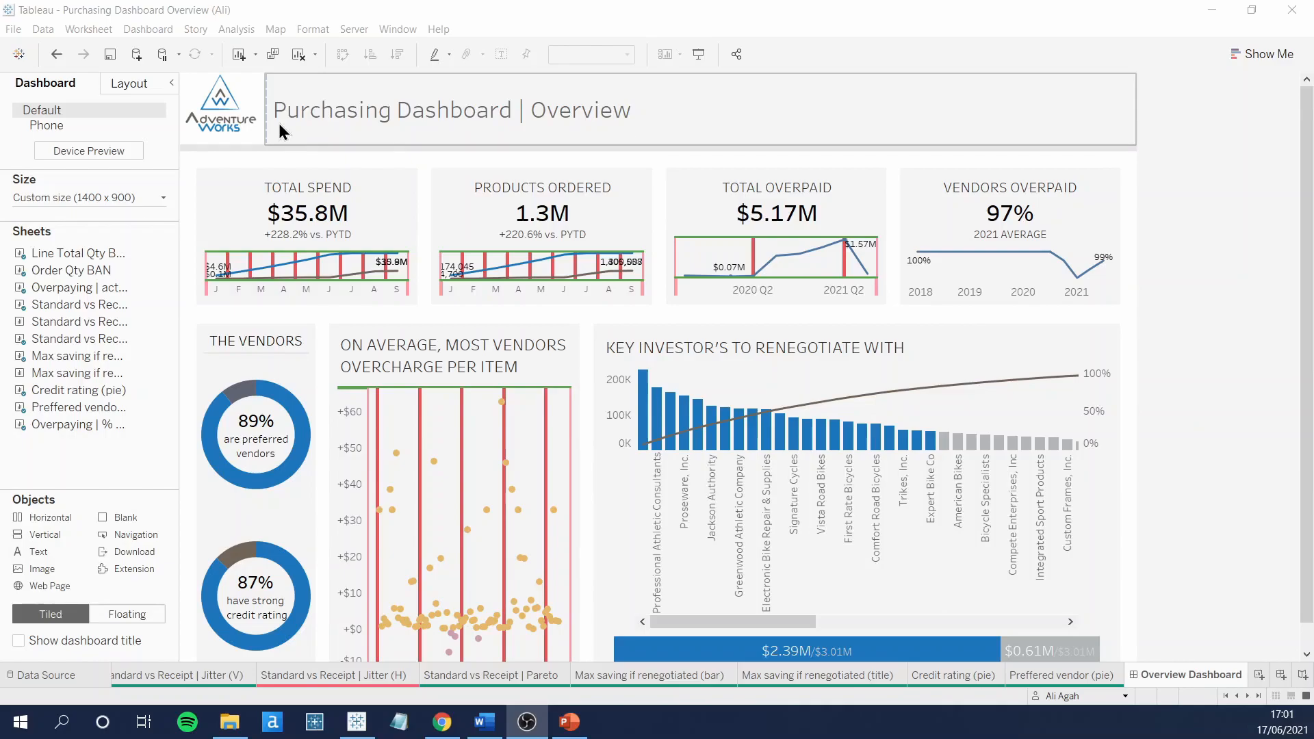
# Step: Show the Format Workbook pane from the Format menu
pyautogui.click(313, 29)
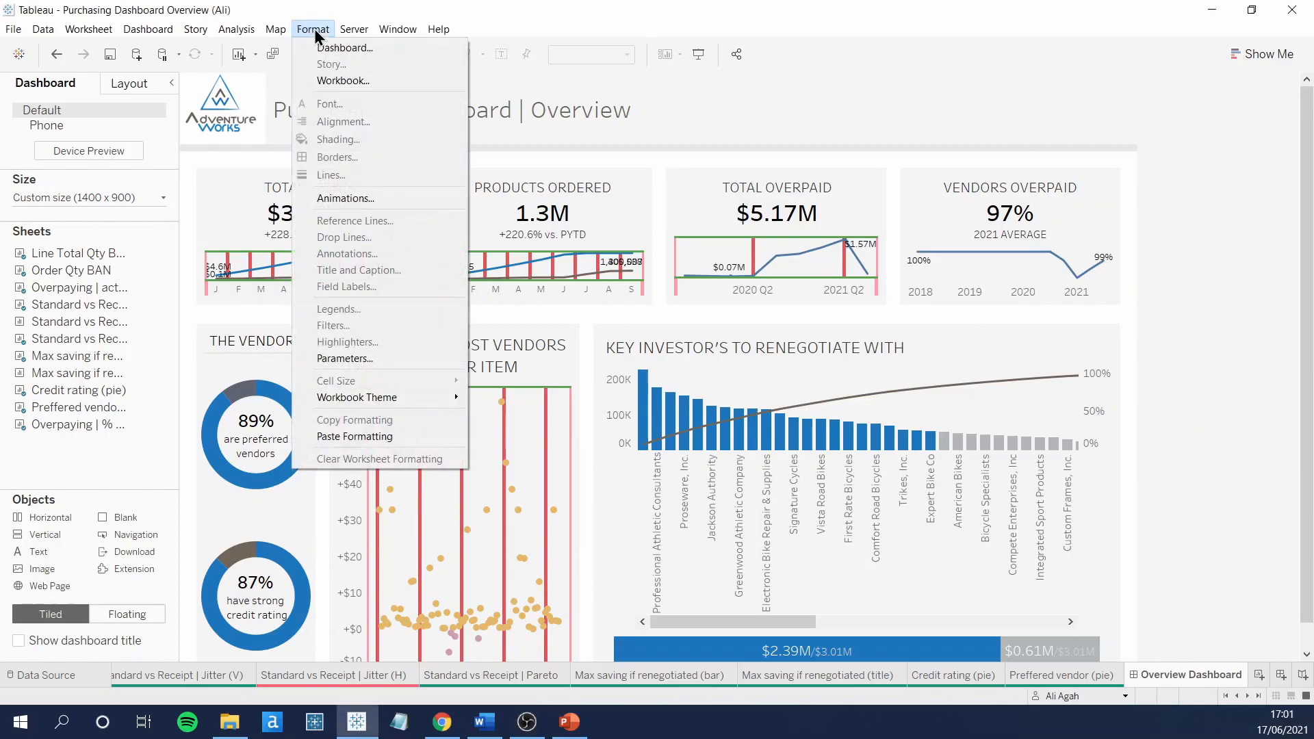
pyautogui.click(343, 81)
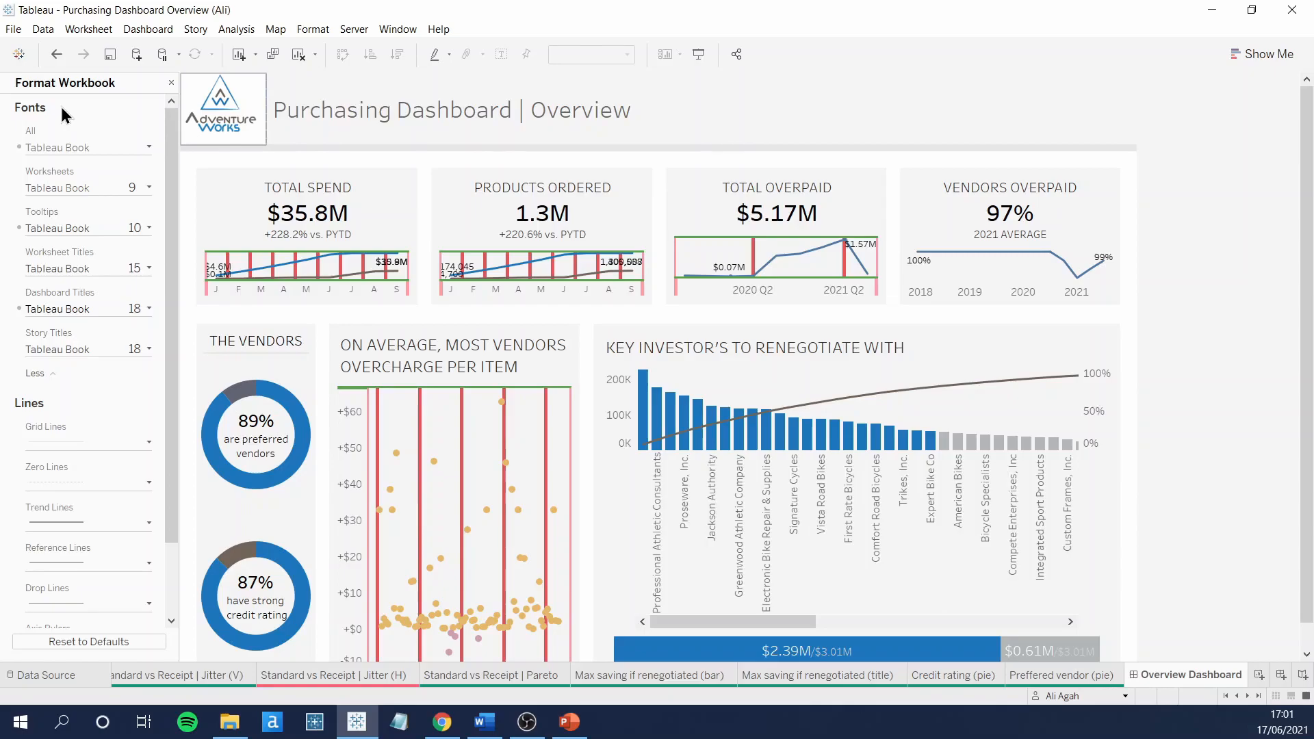
pyautogui.moveTo(55, 140)
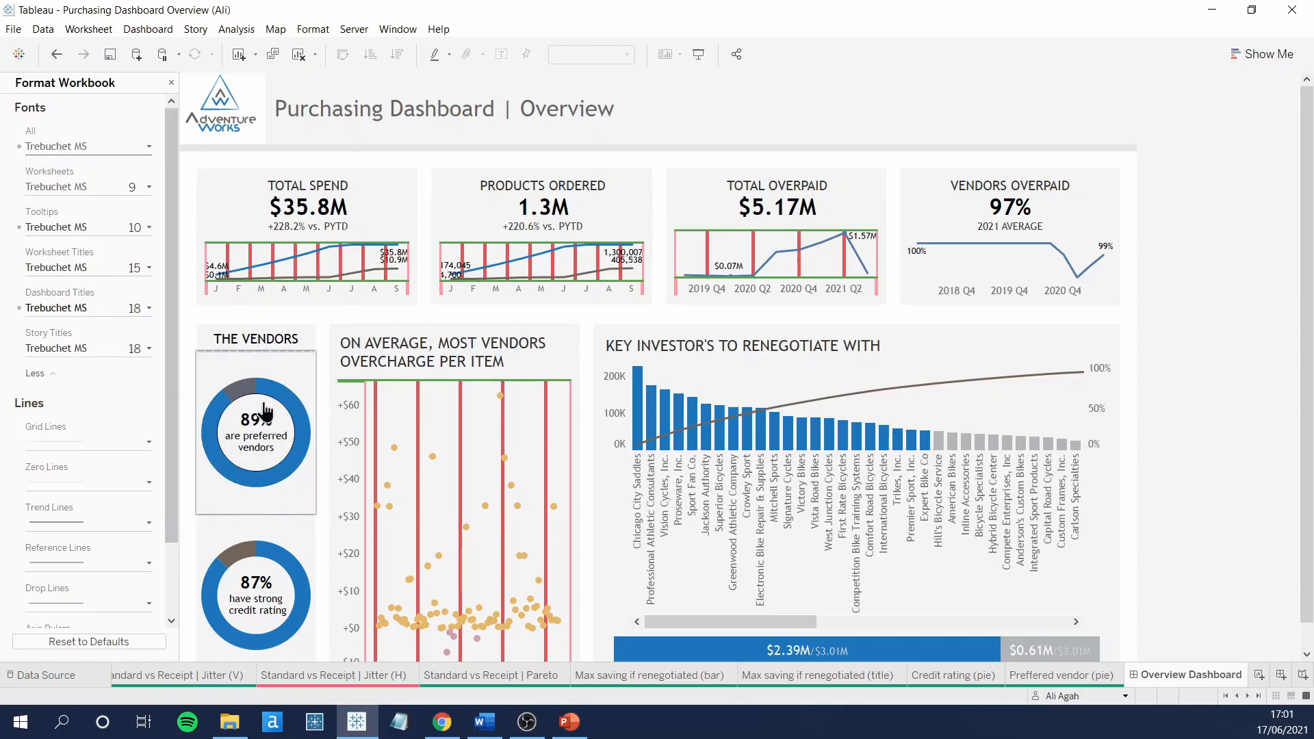
pyautogui.moveTo(285, 411)
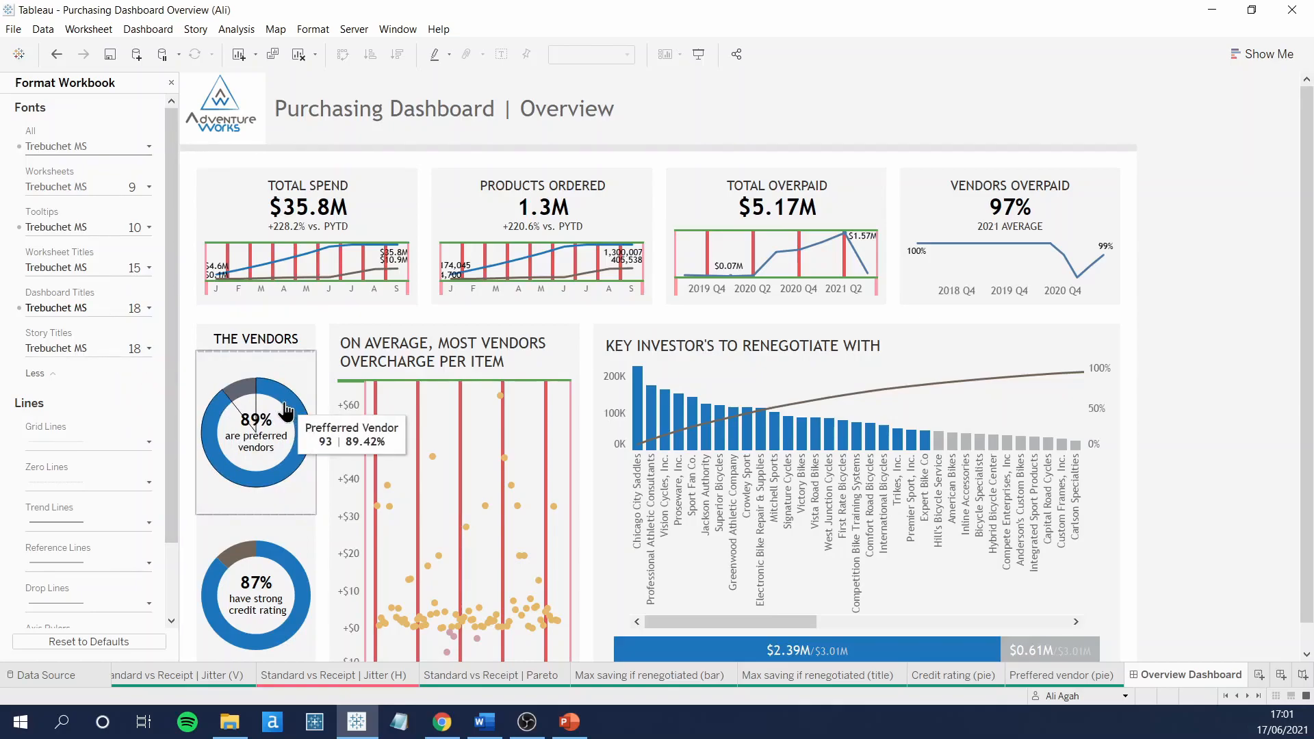
pyautogui.moveTo(122, 234)
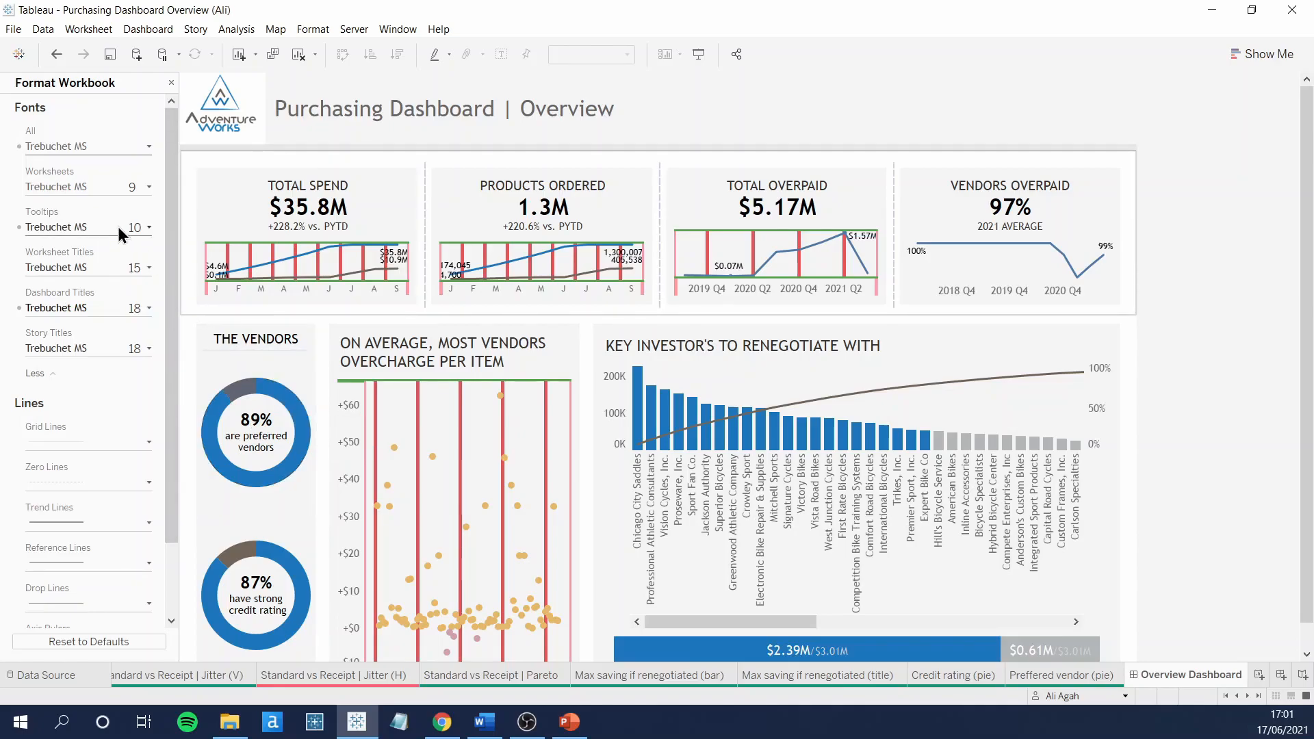
# Step: Change the Tooltips font size from 10 to 12 in Format Workbook
pyautogui.click(141, 228)
pyautogui.write('12')
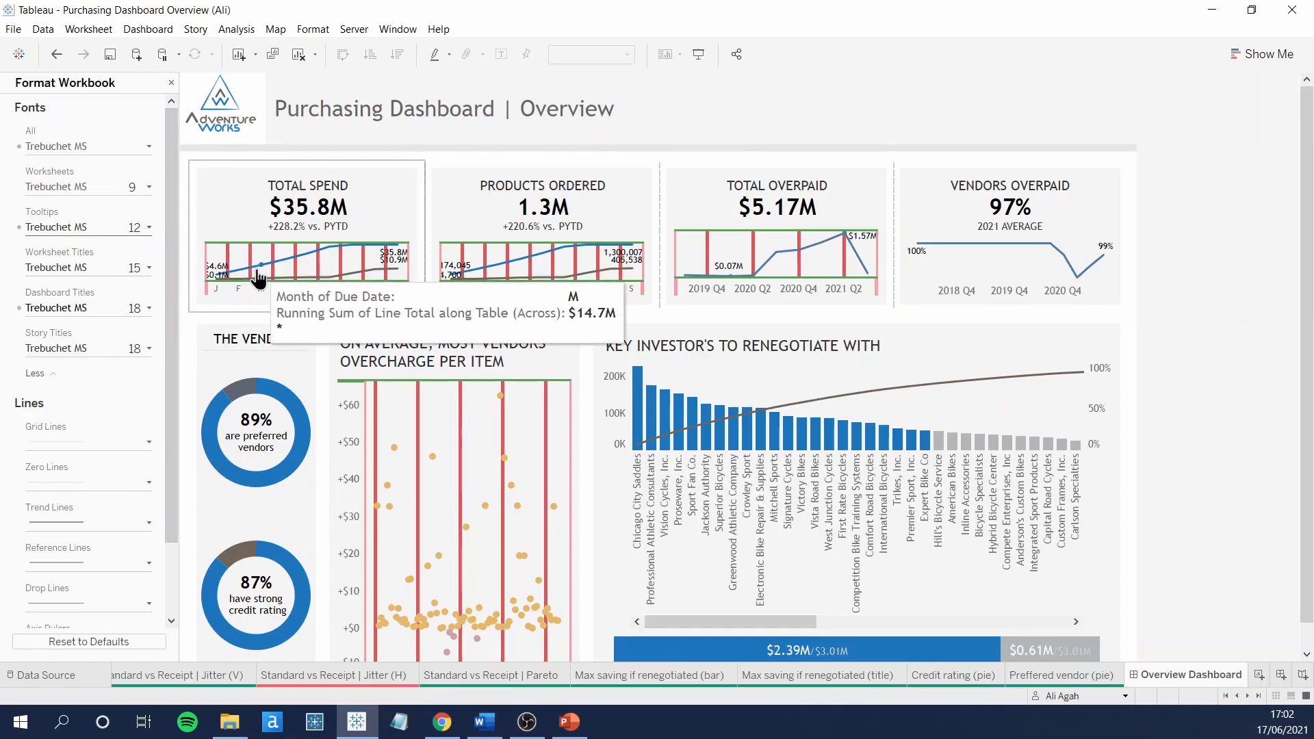
pyautogui.moveTo(44, 411)
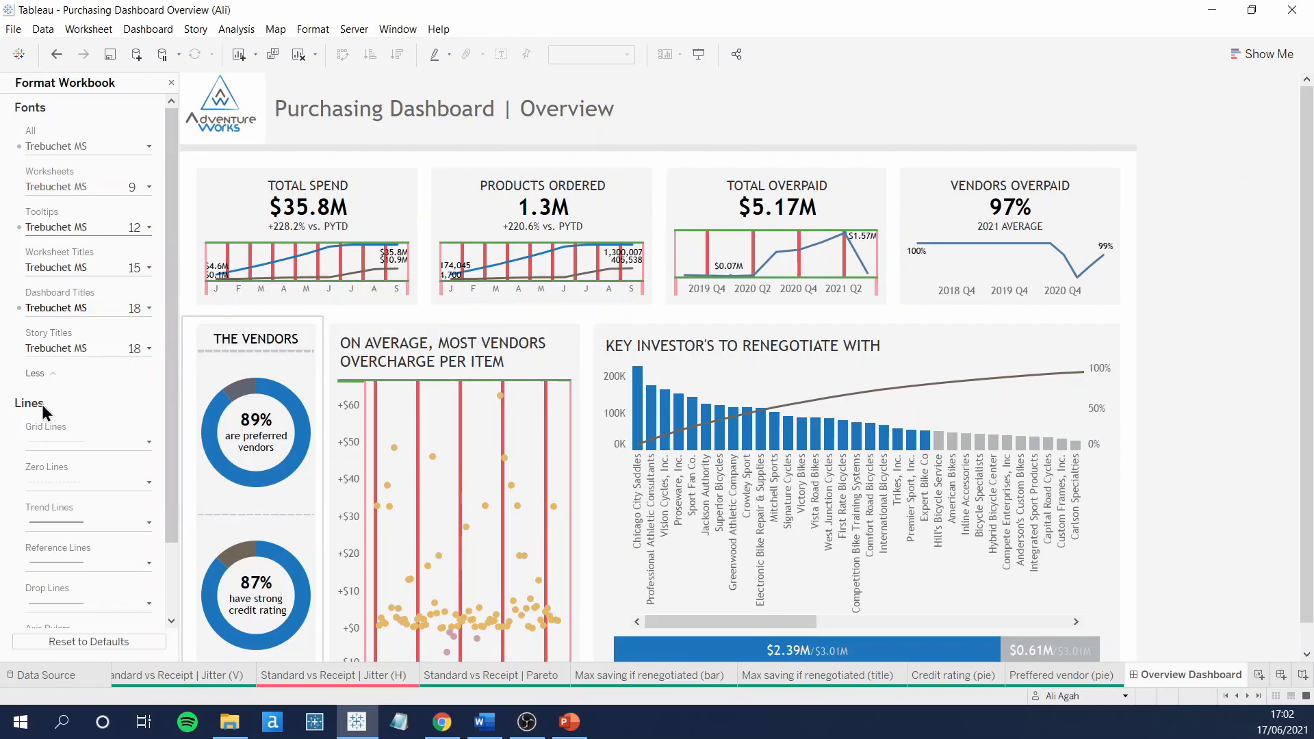
# Step: Set Grid Lines to Off under Lines in Format Workbook
pyautogui.scroll(-3)
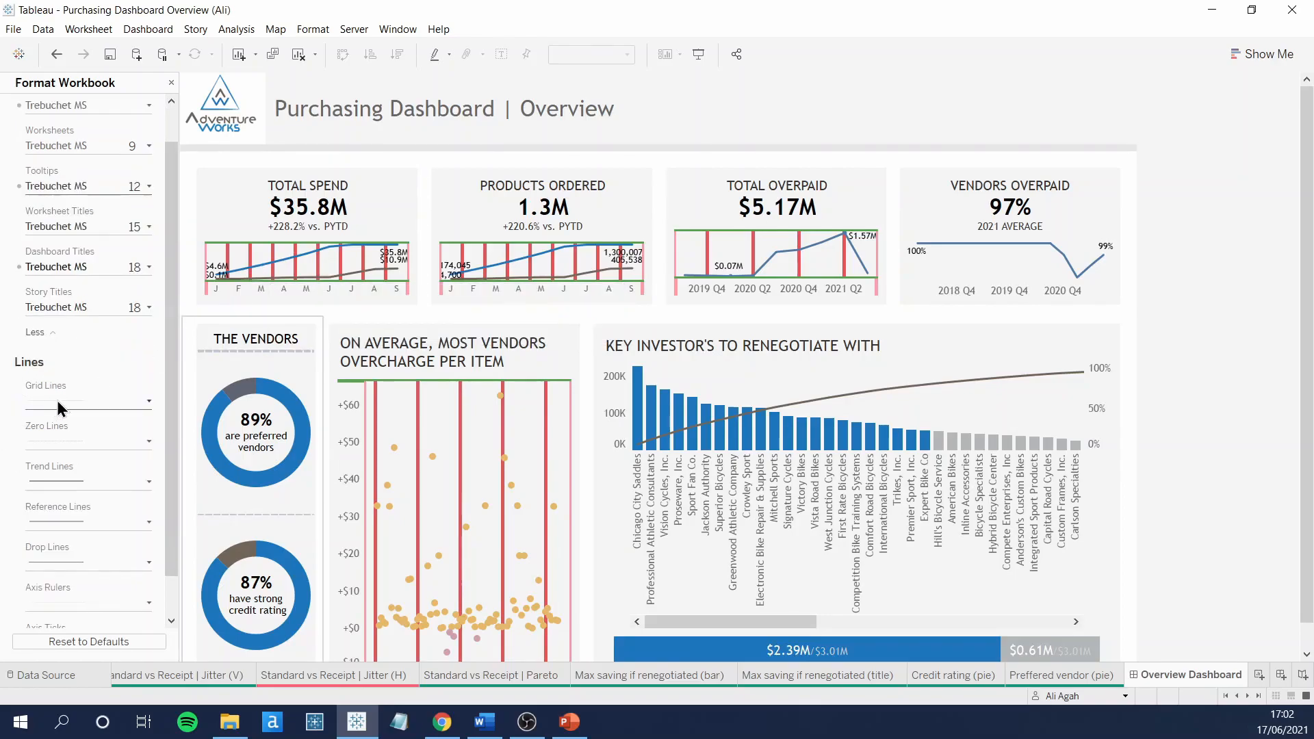
pyautogui.click(149, 401)
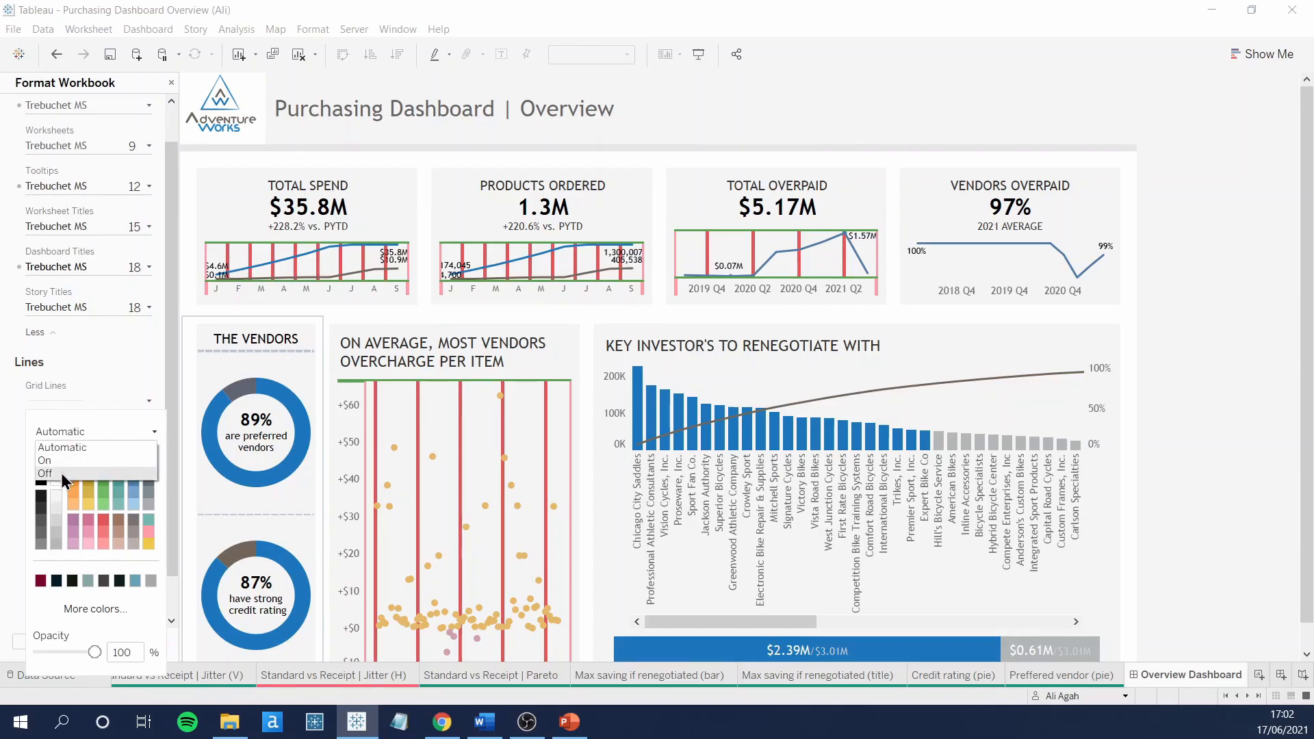
pyautogui.click(45, 473)
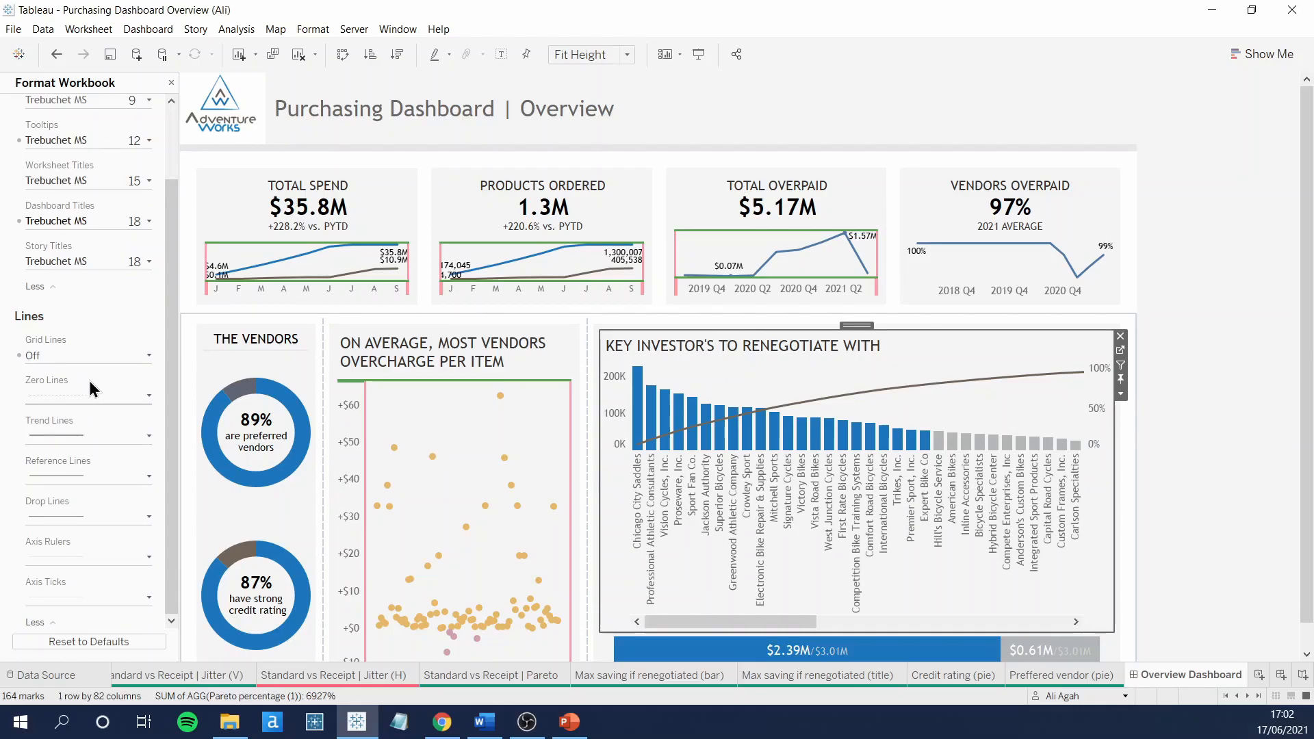
pyautogui.moveTo(112, 467)
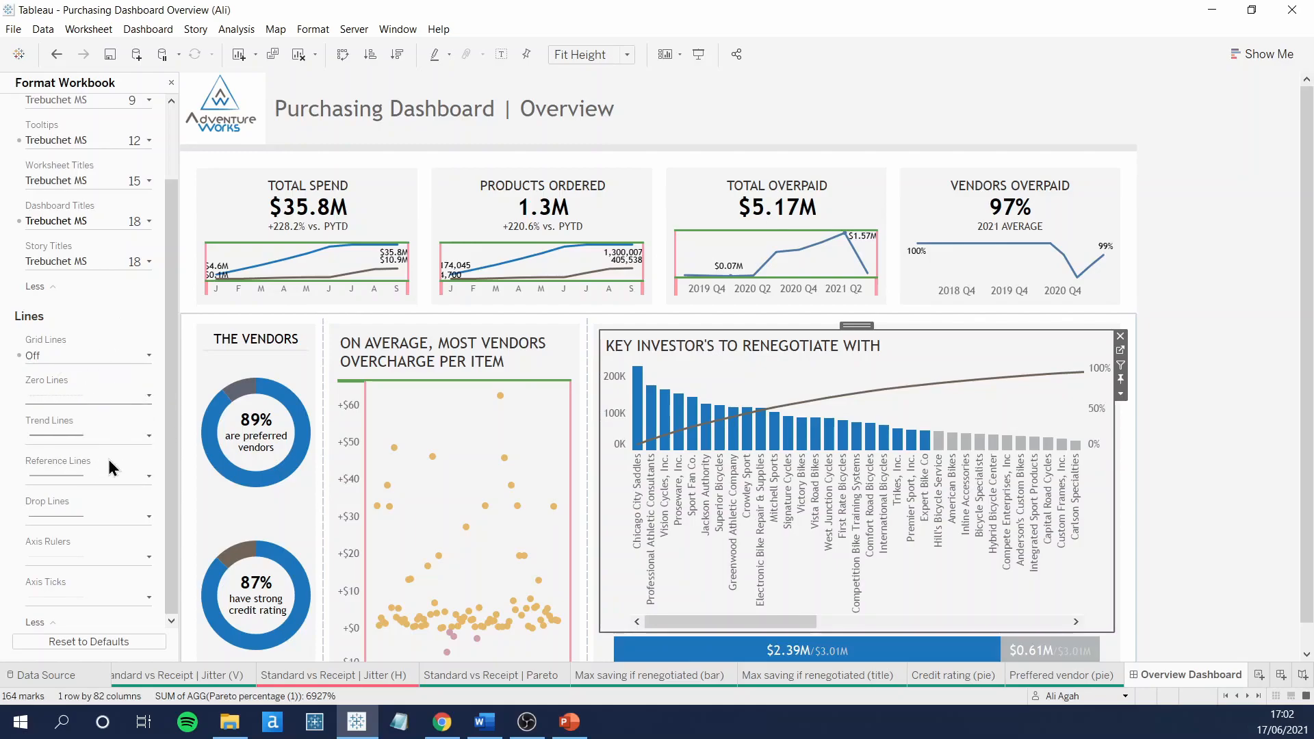
pyautogui.moveTo(90, 510)
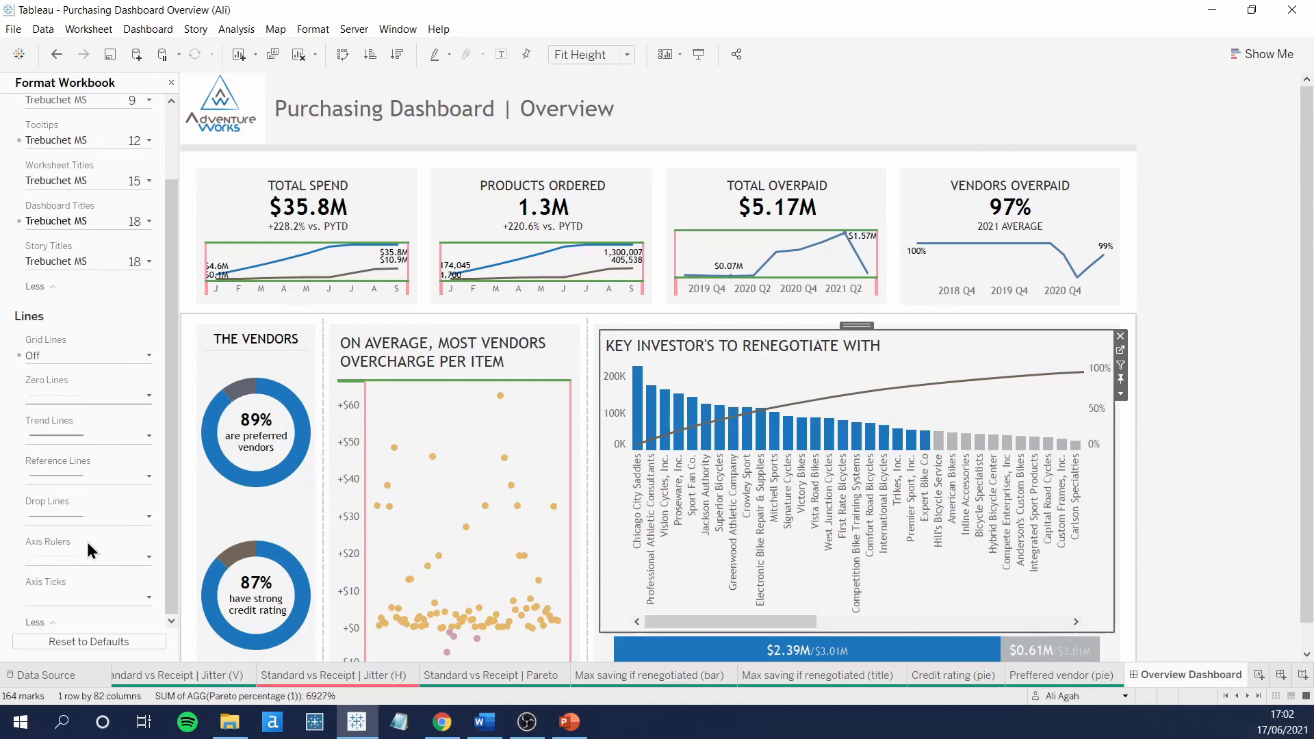
pyautogui.moveTo(93, 591)
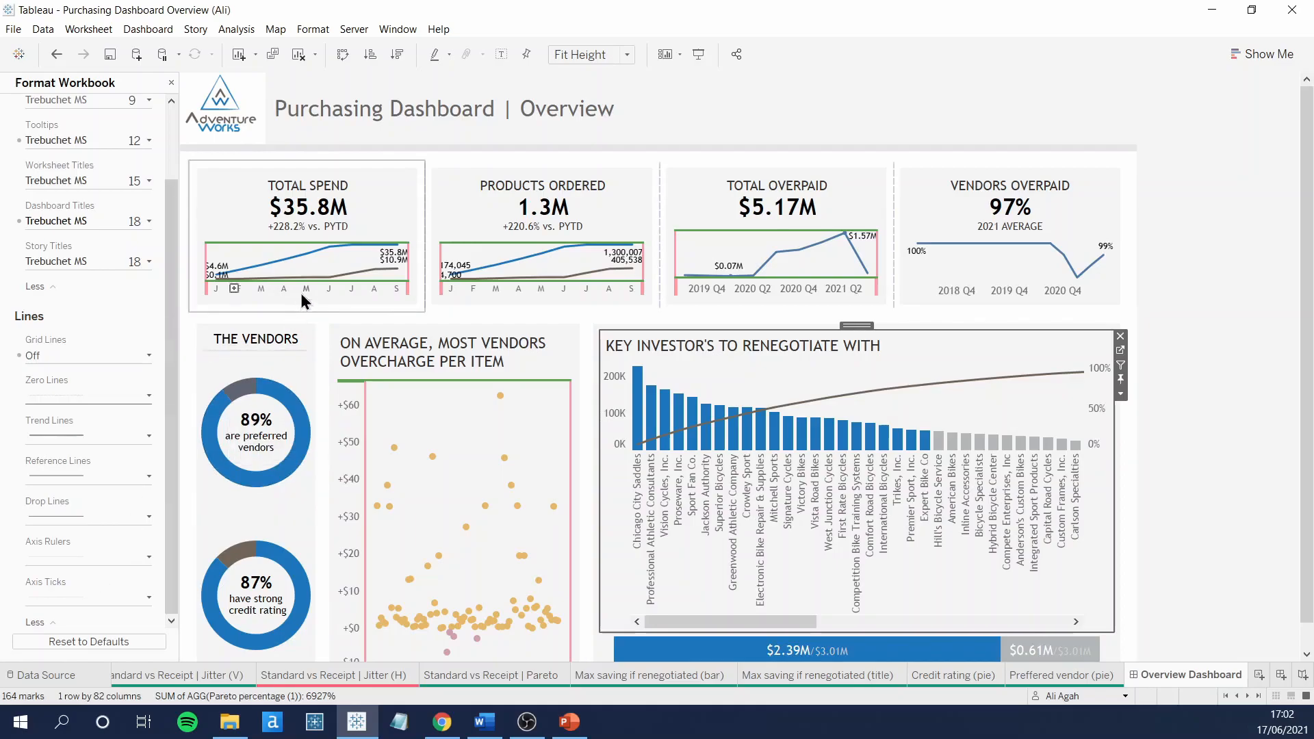
pyautogui.moveTo(385, 221)
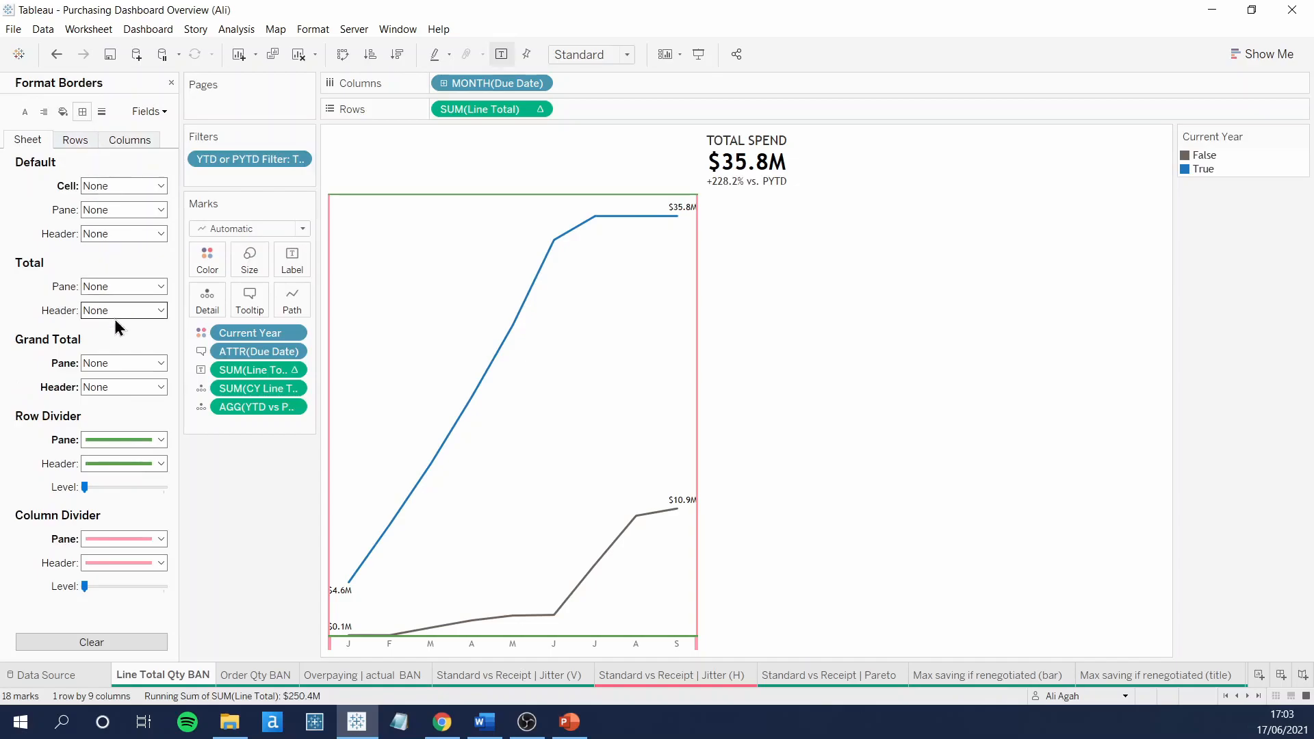
# Step: Move from the Line Total Qty BAN borders to the Order Qty BAN sheet tab
pyautogui.click(123, 440)
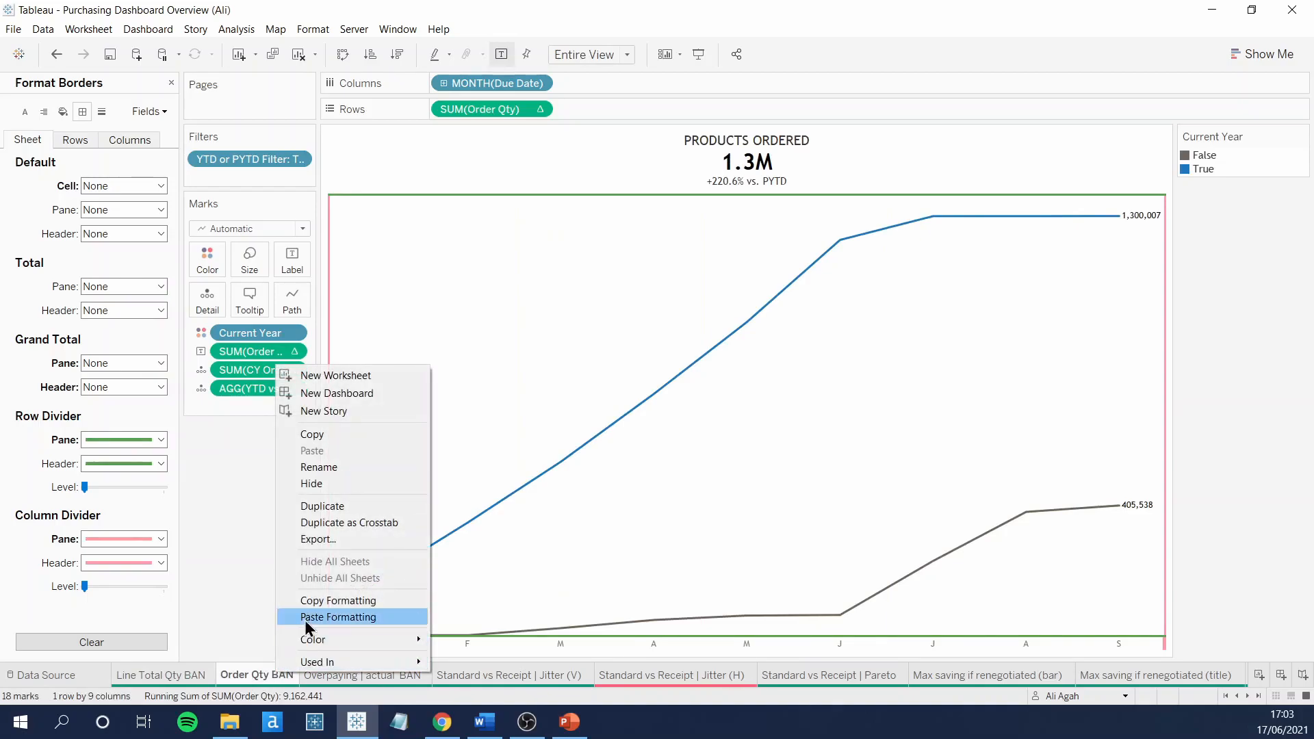
# Step: Paste the copied formatting onto the Order Qty BAN sheet
pyautogui.click(364, 675)
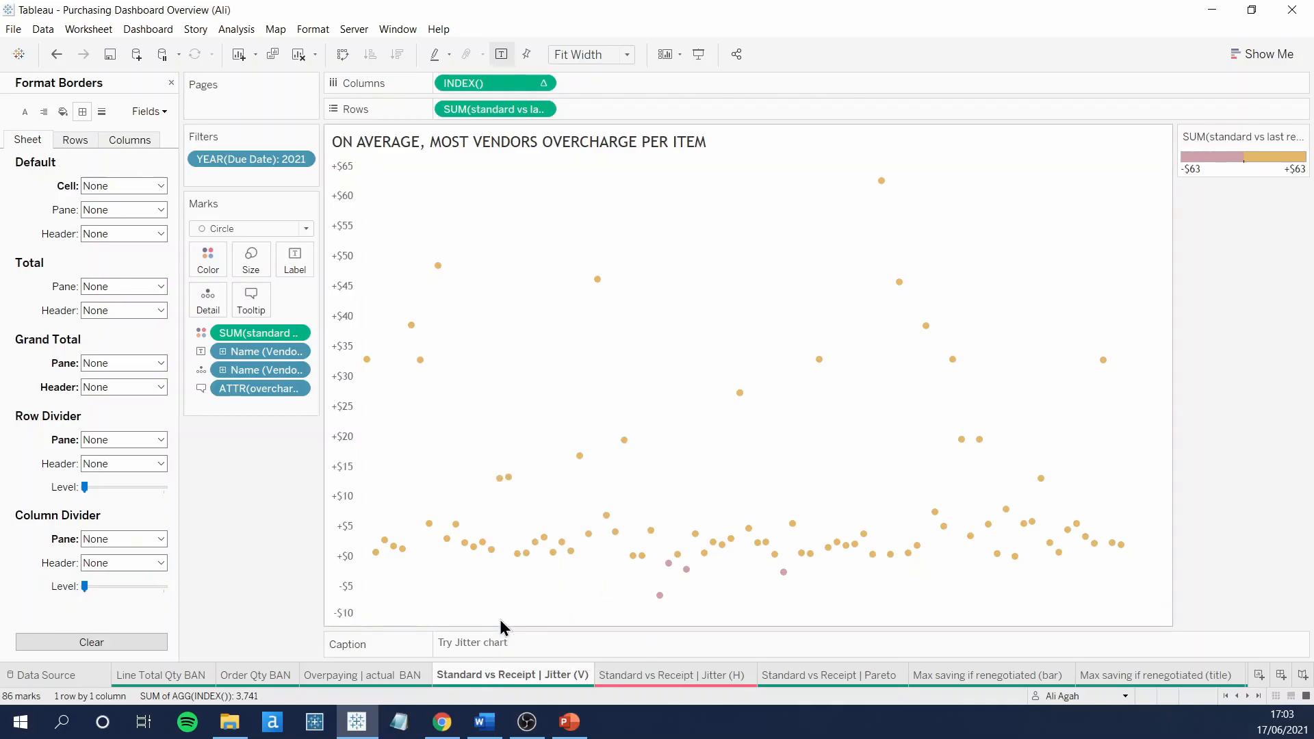
pyautogui.moveTo(459, 628)
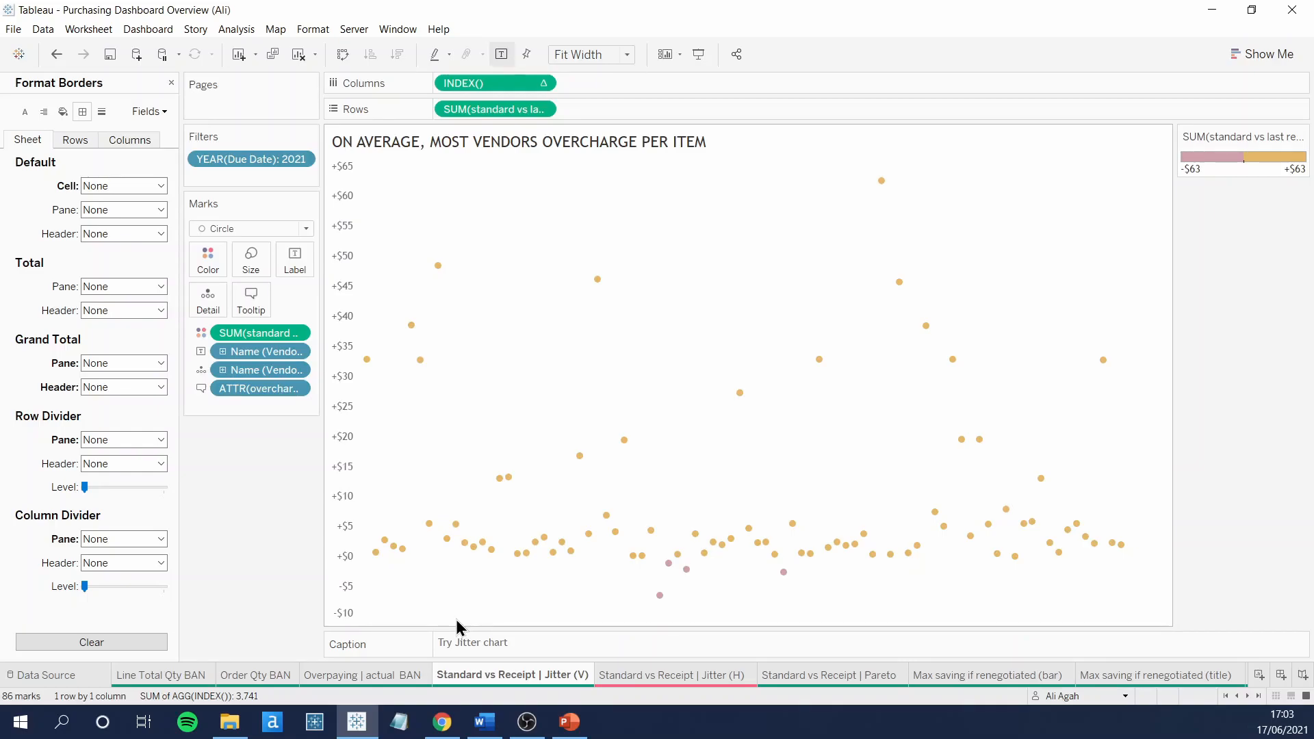
pyautogui.moveTo(426, 573)
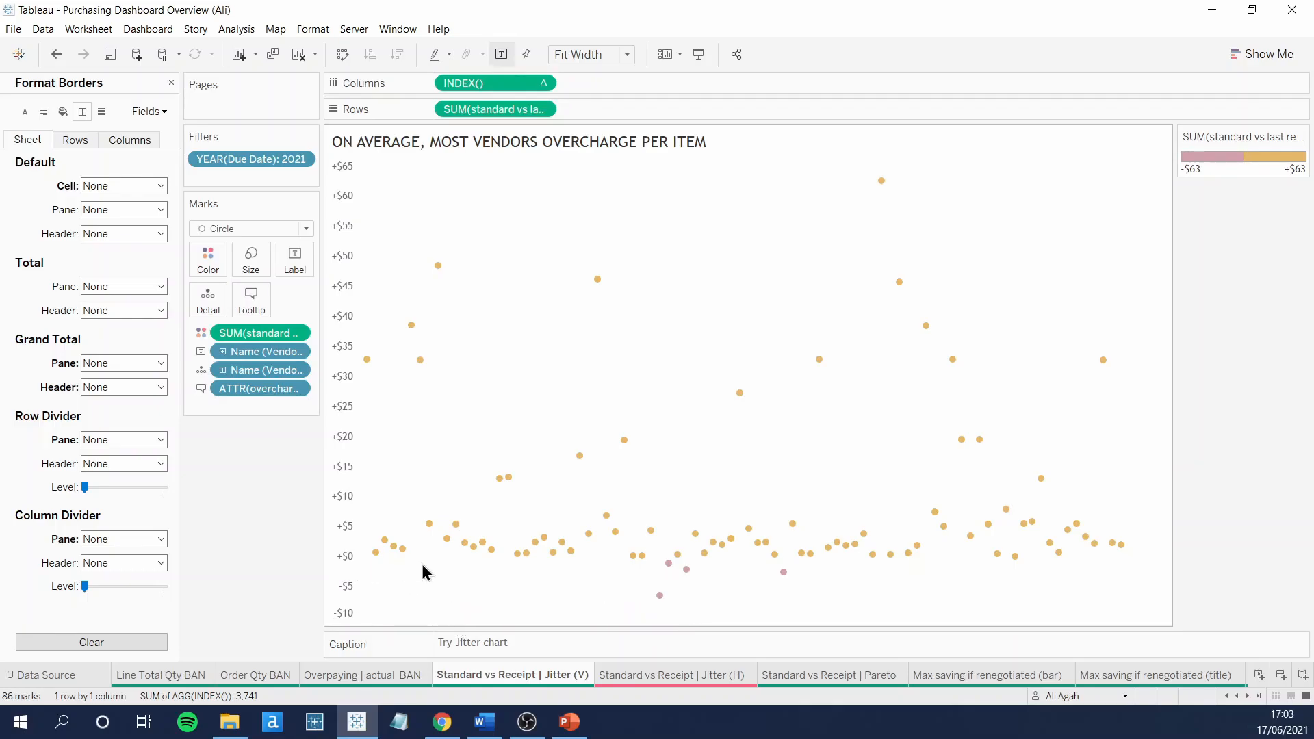
pyautogui.moveTo(1119, 577)
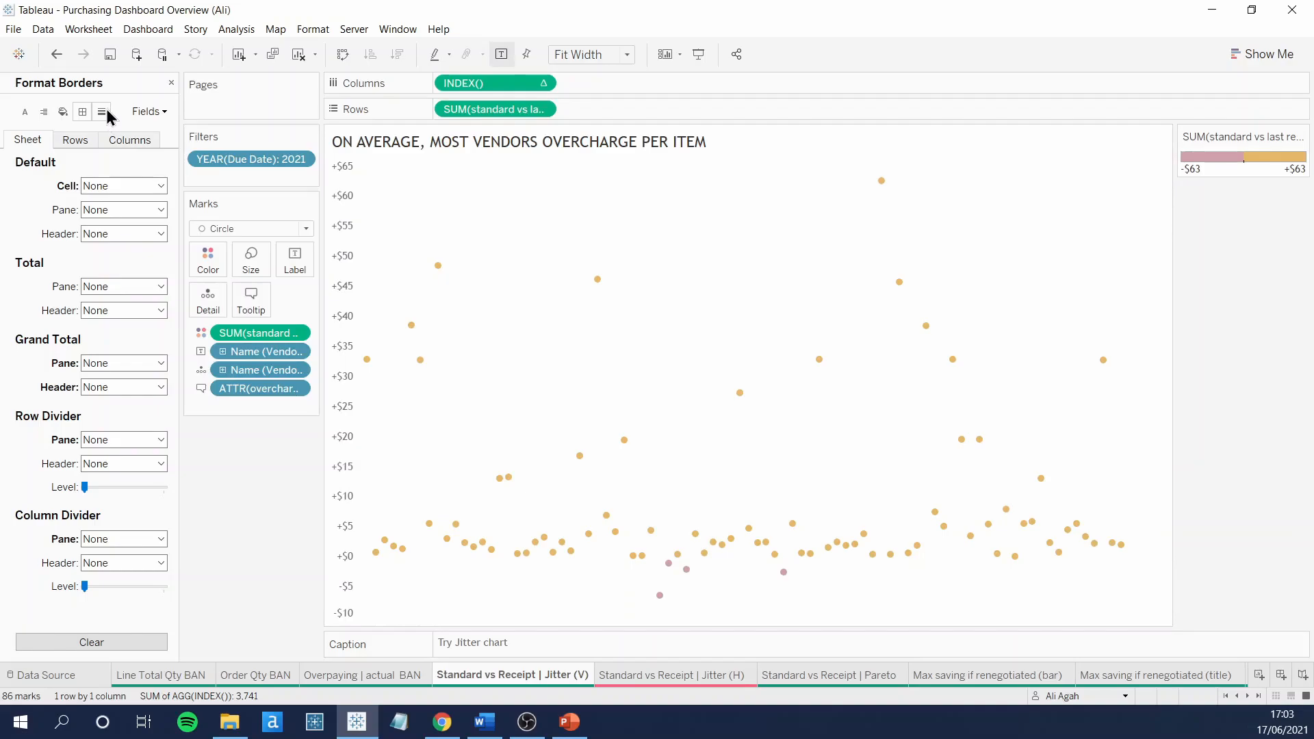
# Step: Give the jitter chart a solid zero line, then reopen the Overview Dashboard
pyautogui.click(101, 111)
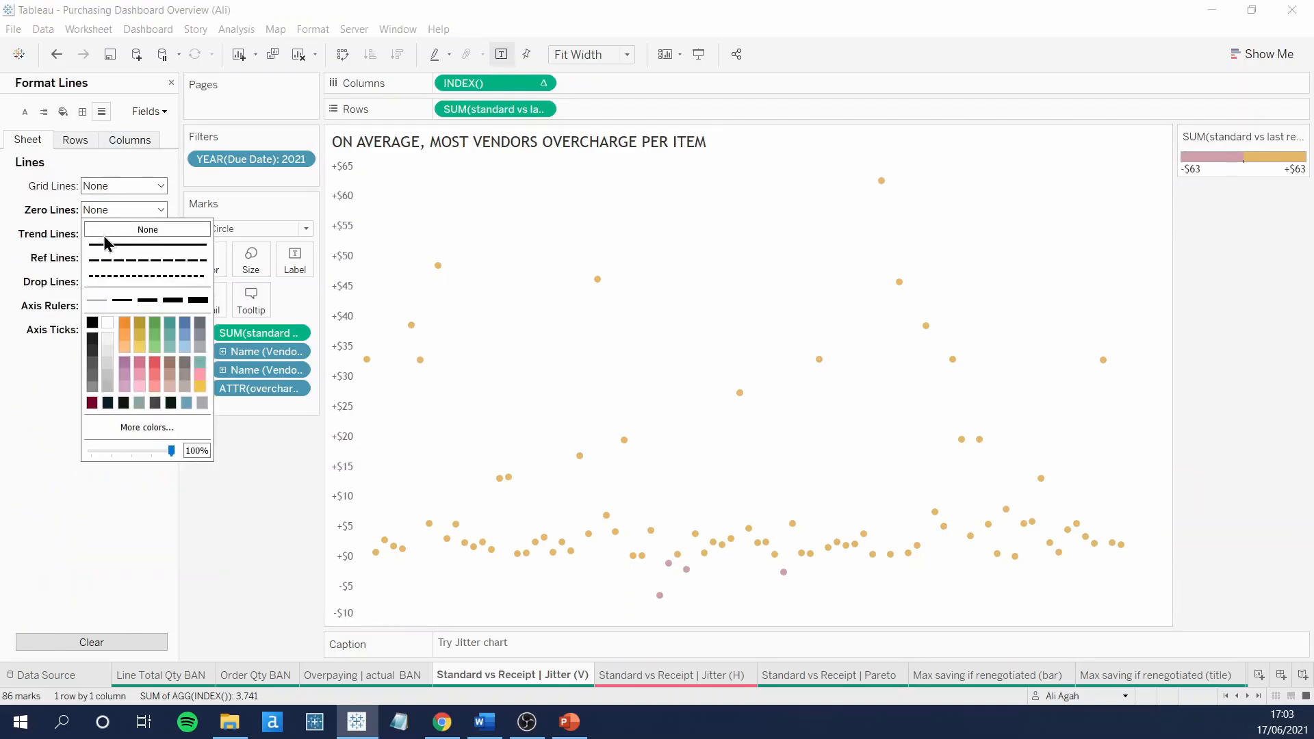
pyautogui.click(147, 243)
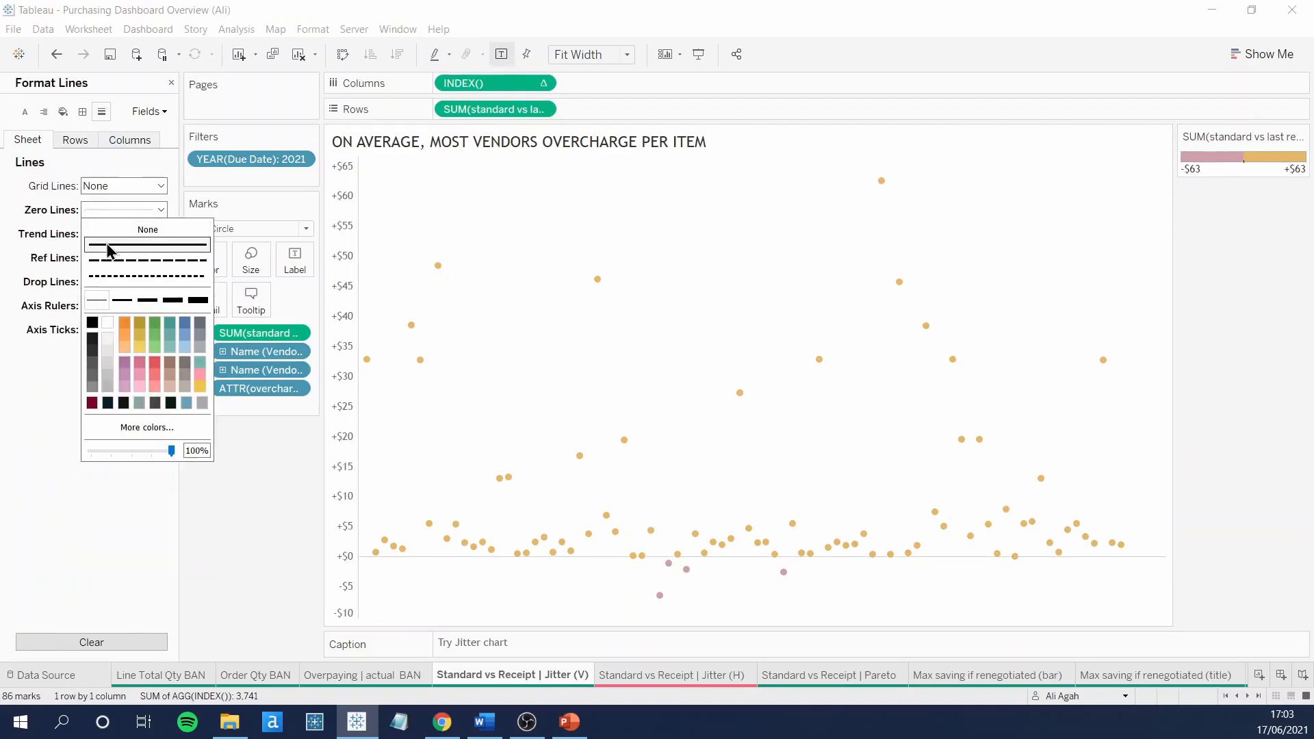
pyautogui.click(148, 229)
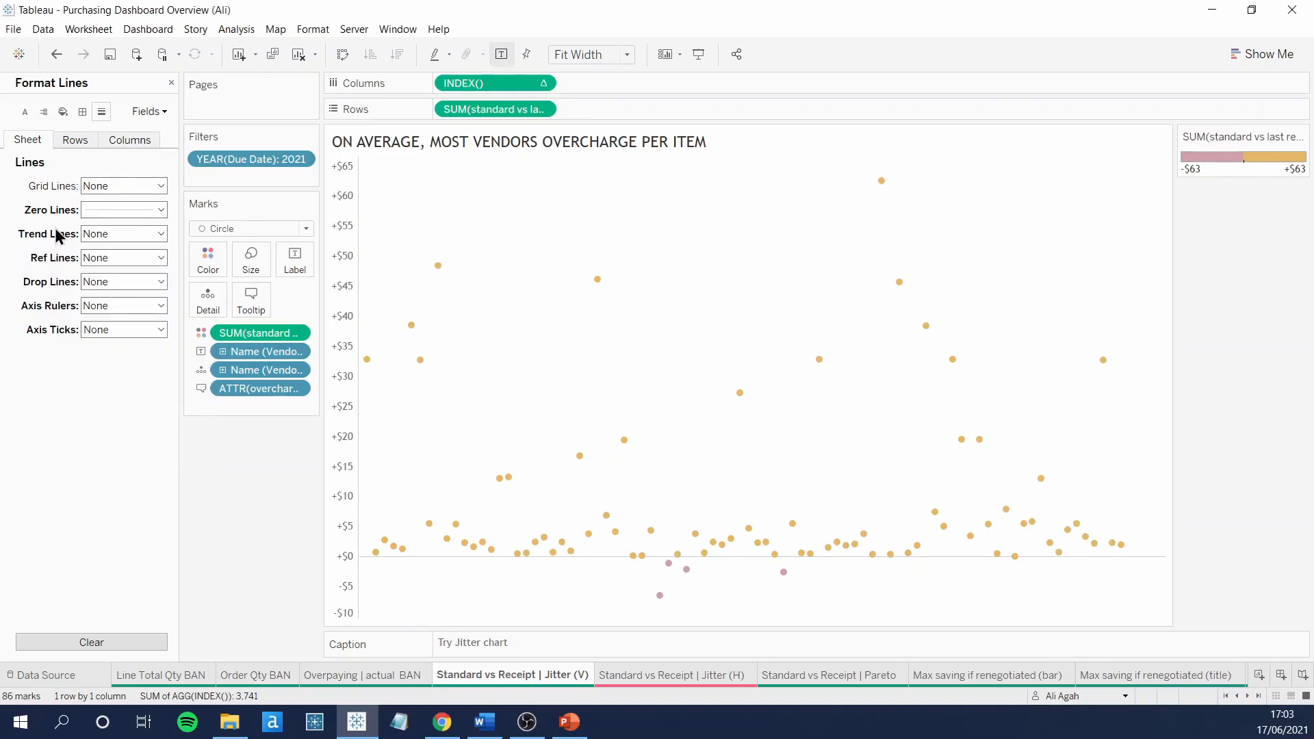
pyautogui.moveTo(607, 586)
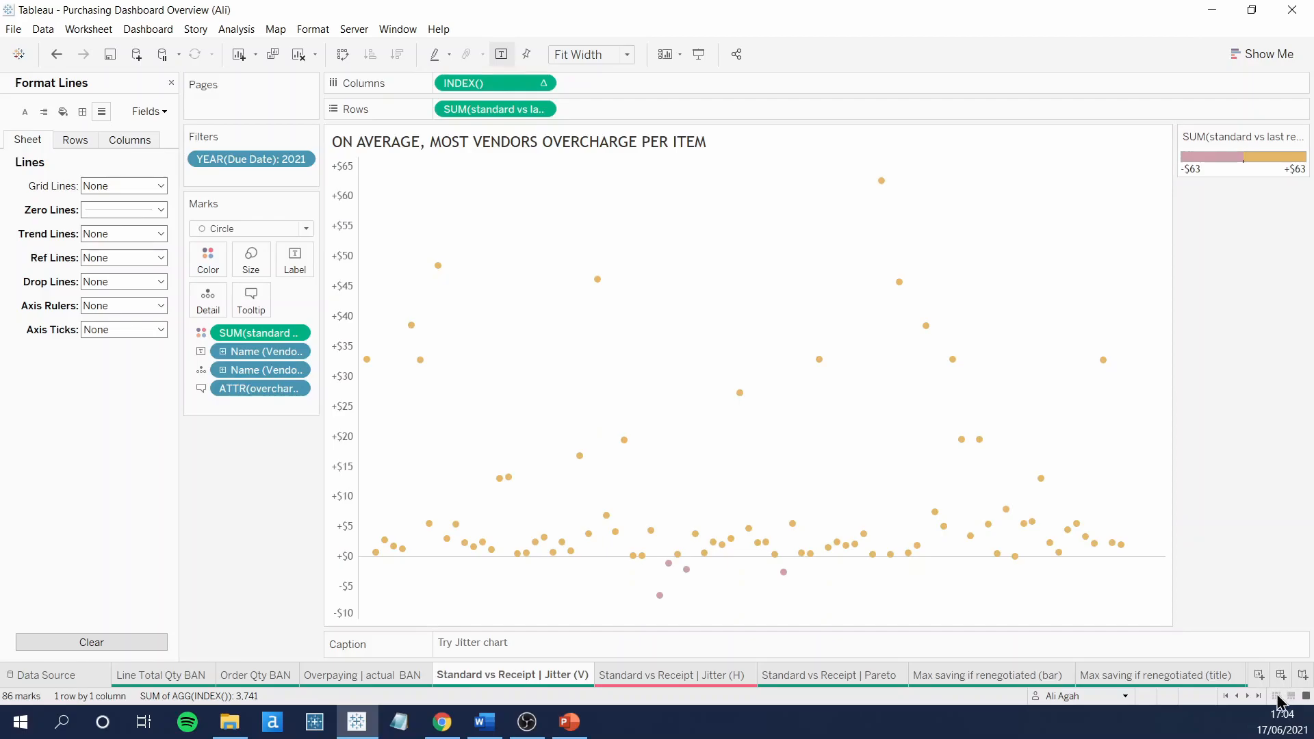
pyautogui.click(1194, 675)
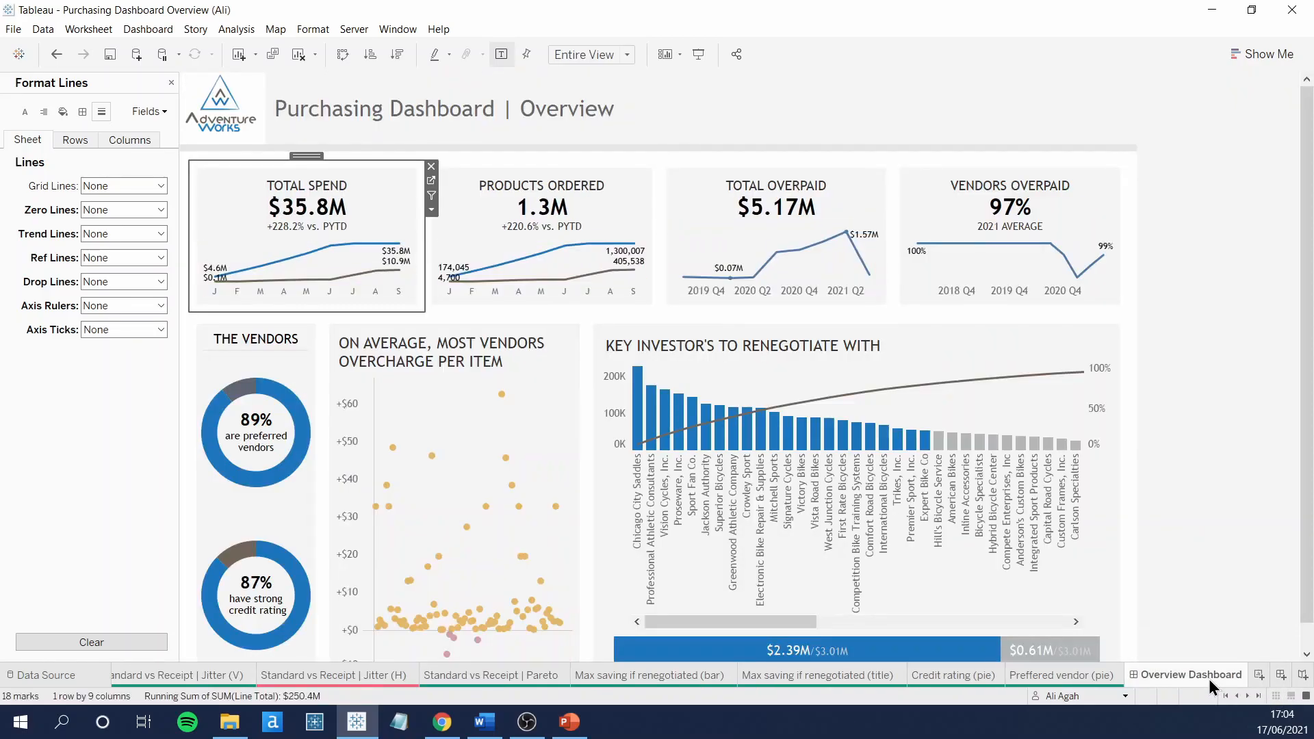